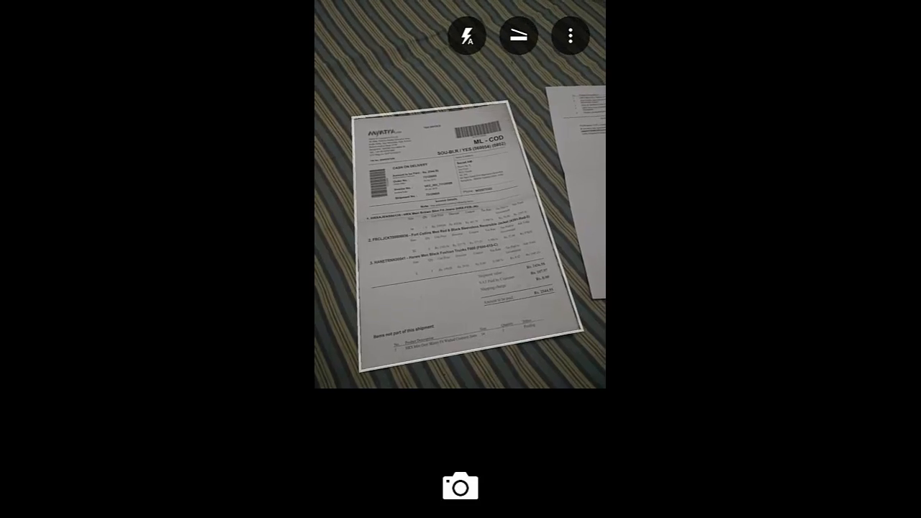
# - Photograph the printed invoice lying on the bed with the camera shutter
pyautogui.click(518, 35)
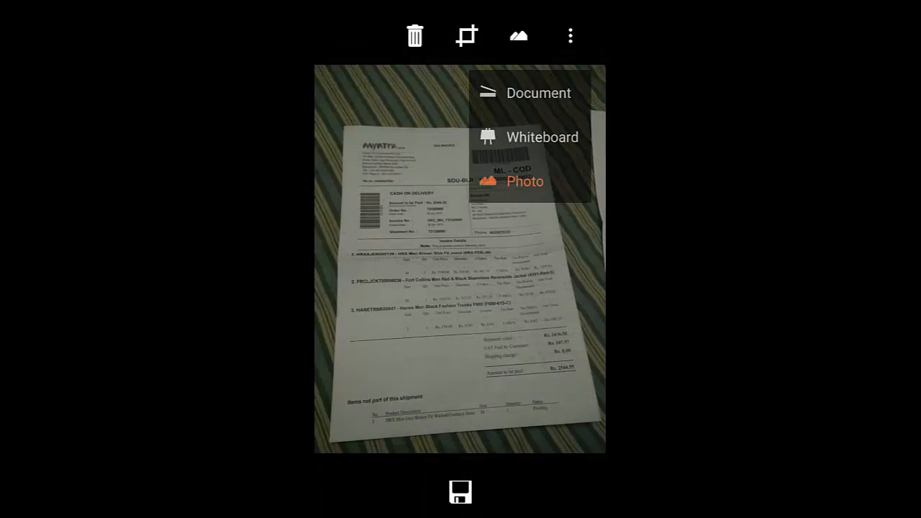
# - Switch the capture to Document mode so the invoice is cropped and sharpened
pyautogui.click(570, 35)
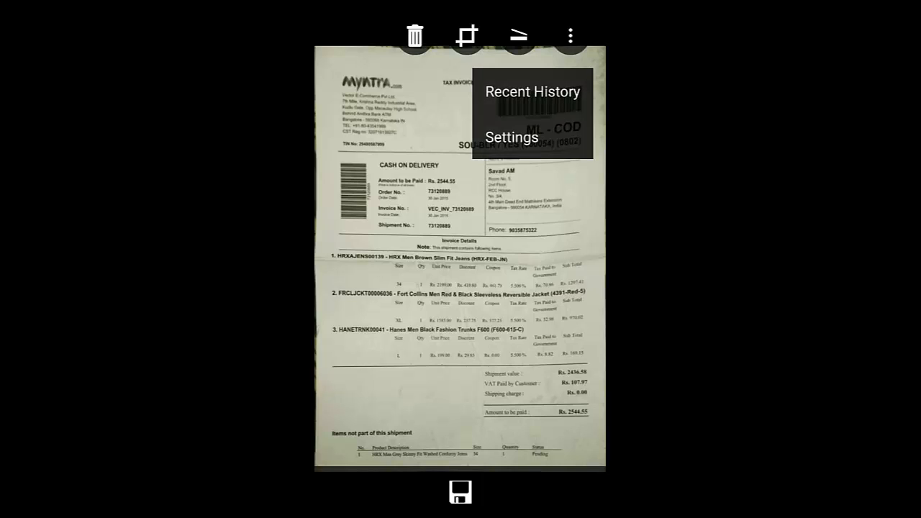
# - Browse the Office Lens settings before saving the scan
pyautogui.click(532, 92)
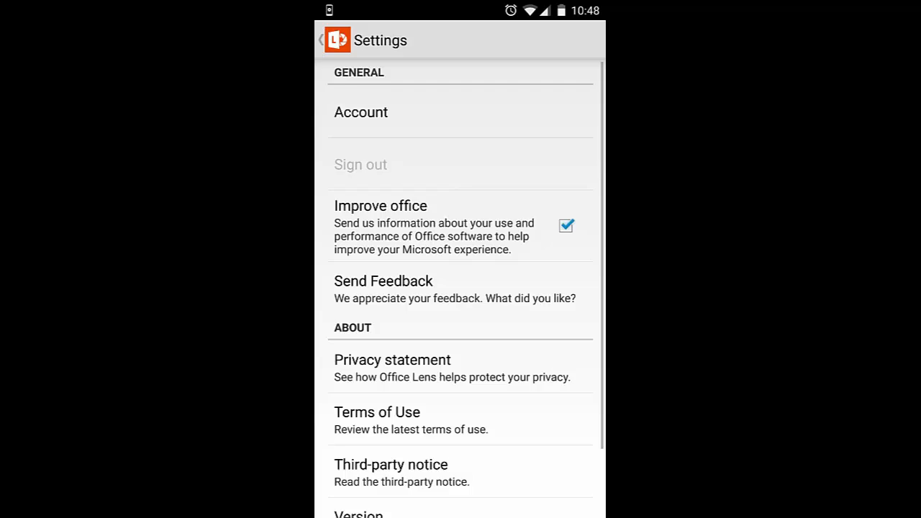
pyautogui.scroll(-3)
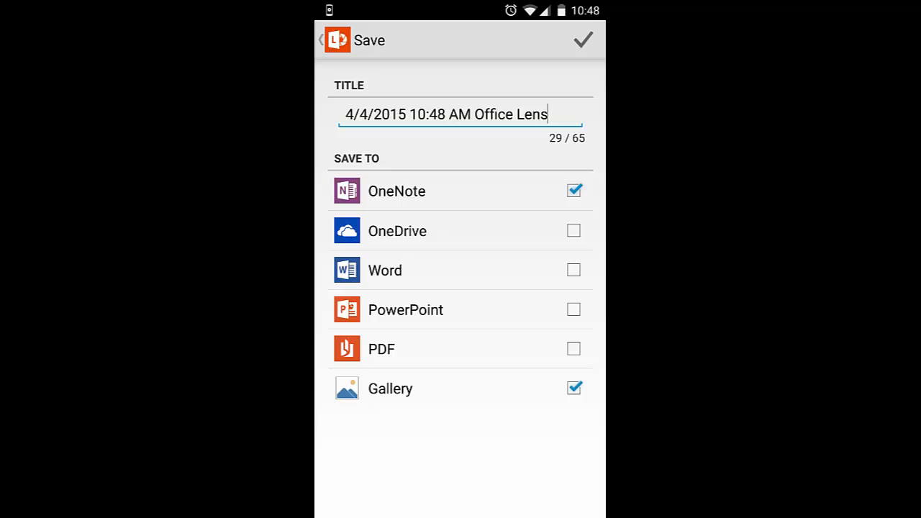
# - Save the scan to OneNote and Gallery, then view camera resolutions (default 3.1M, 2048 x 1536)
pyautogui.click(583, 39)
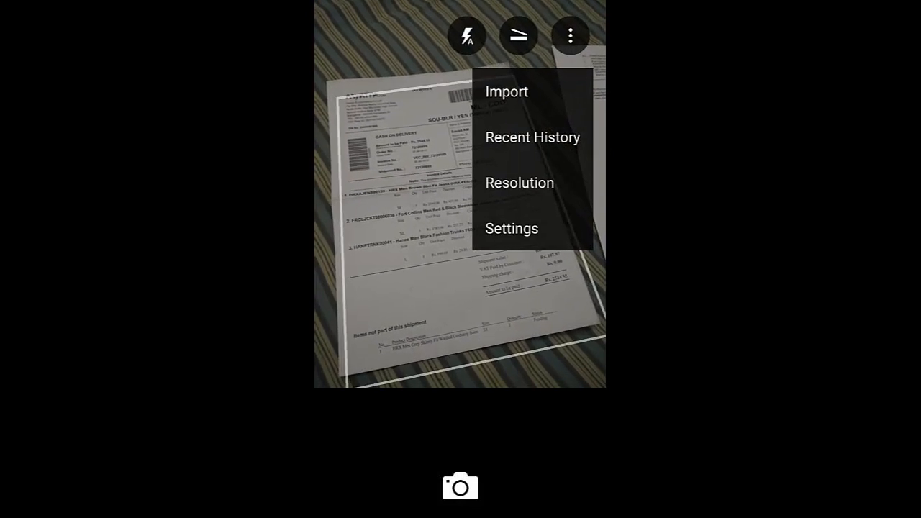
pyautogui.click(519, 183)
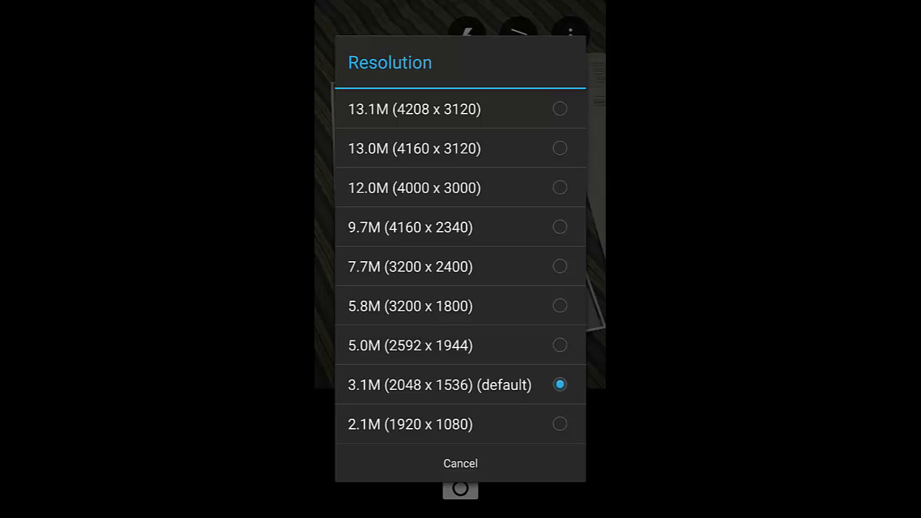